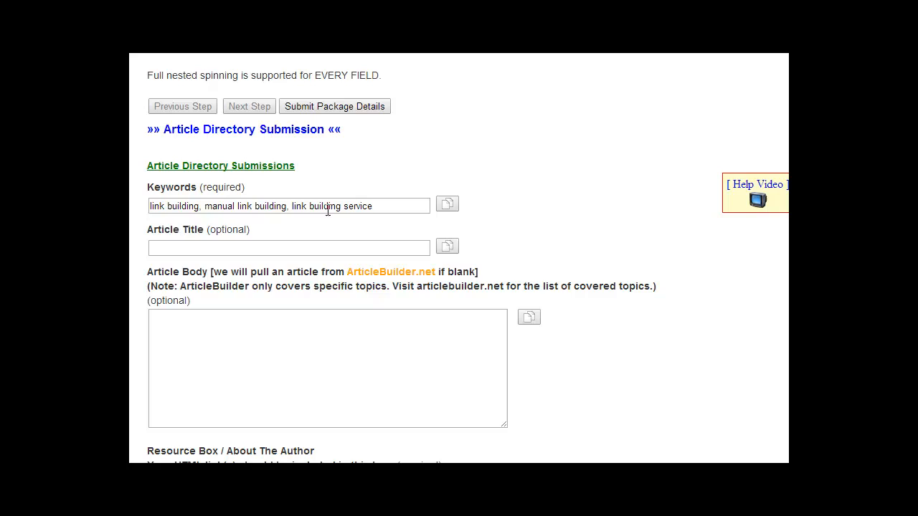
pyautogui.moveTo(333, 237)
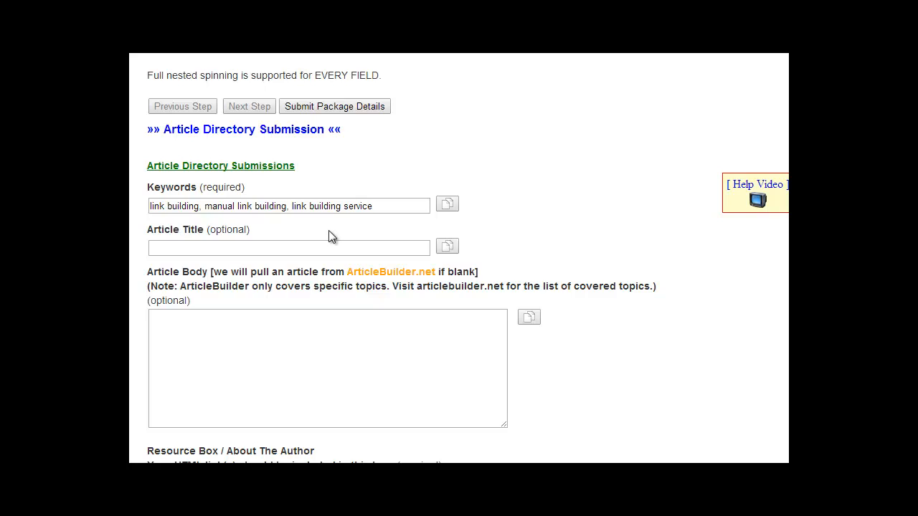
pyautogui.moveTo(332, 241)
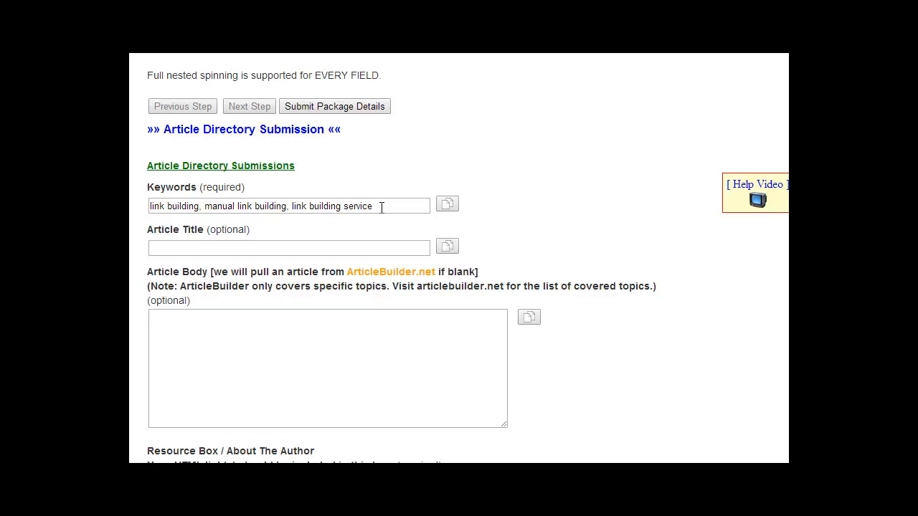
pyautogui.moveTo(387, 241)
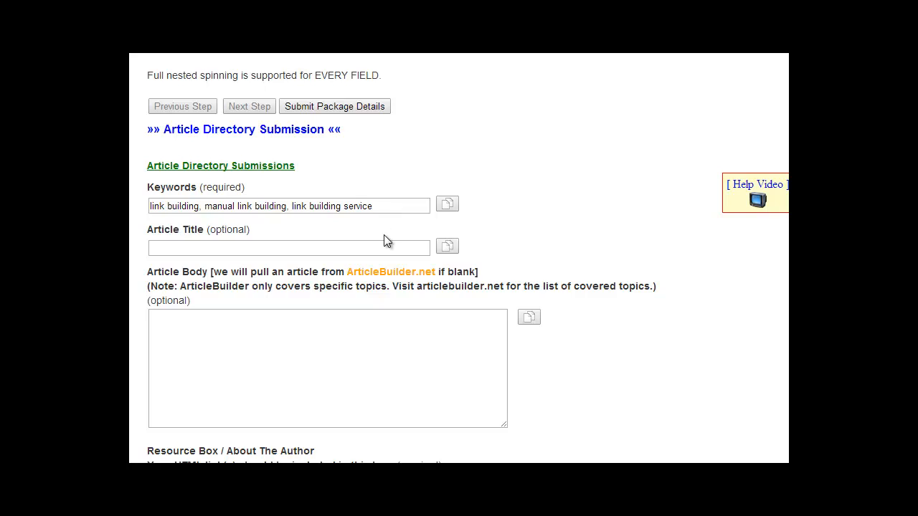
pyautogui.moveTo(313, 227)
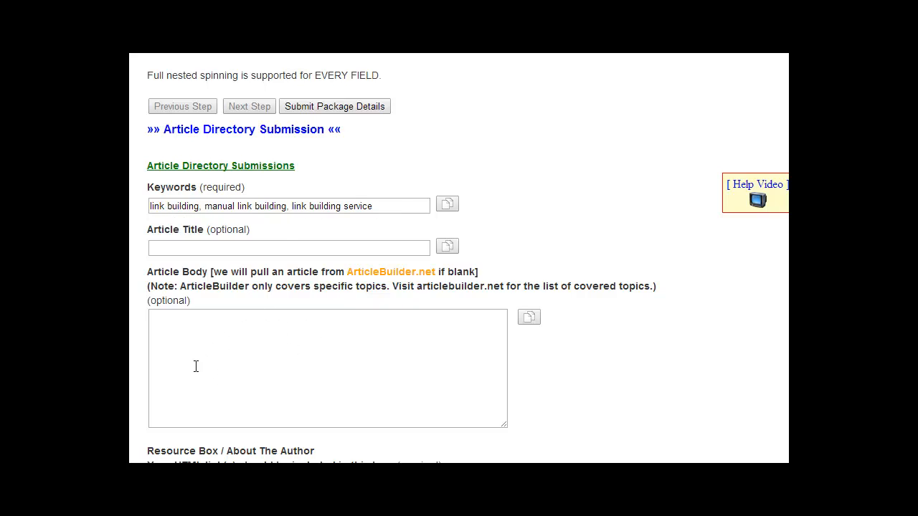
pyautogui.moveTo(390, 272)
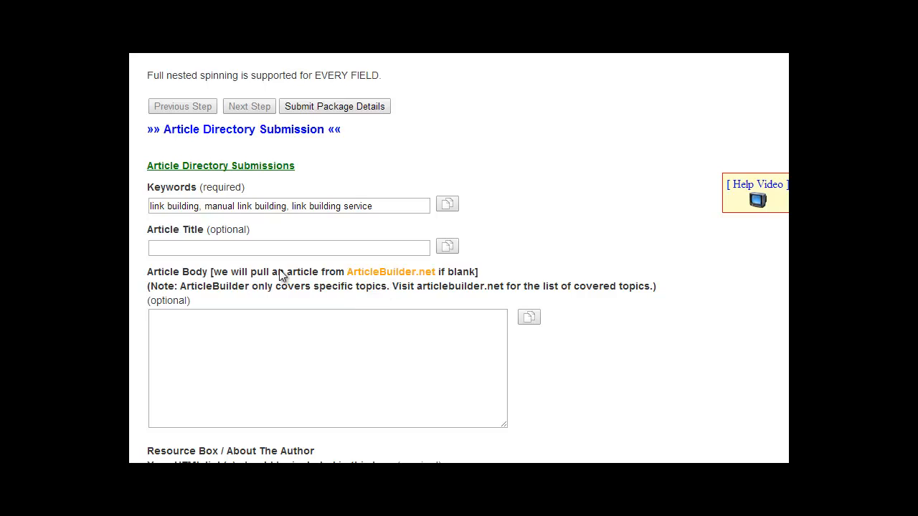
pyautogui.moveTo(251, 290)
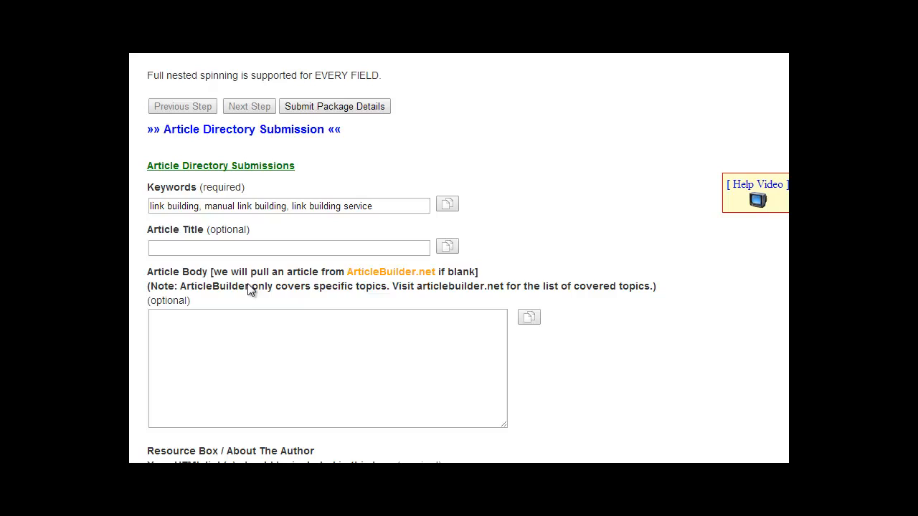
pyautogui.moveTo(321, 289)
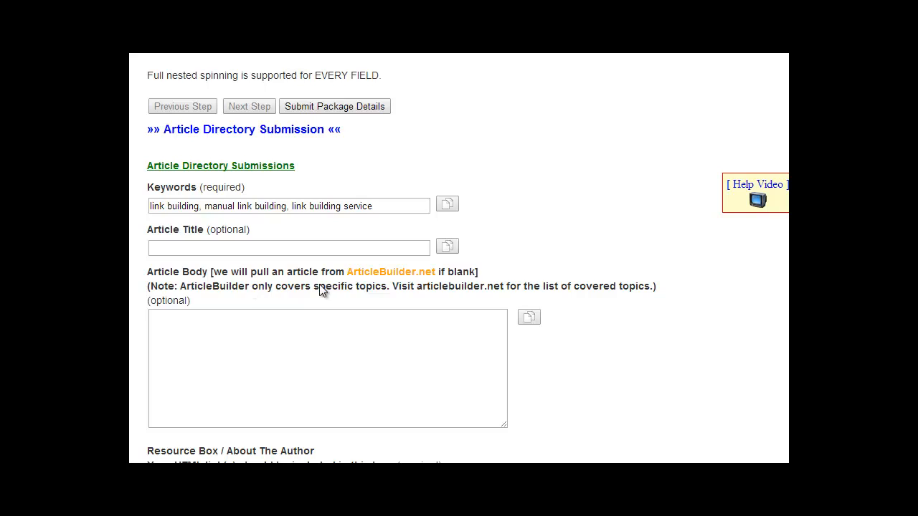
pyautogui.moveTo(312, 294)
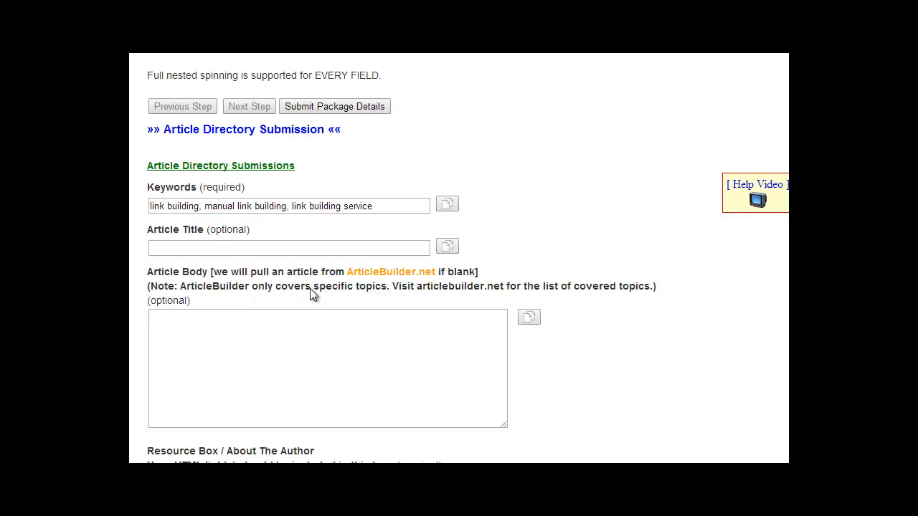
pyautogui.moveTo(390, 272)
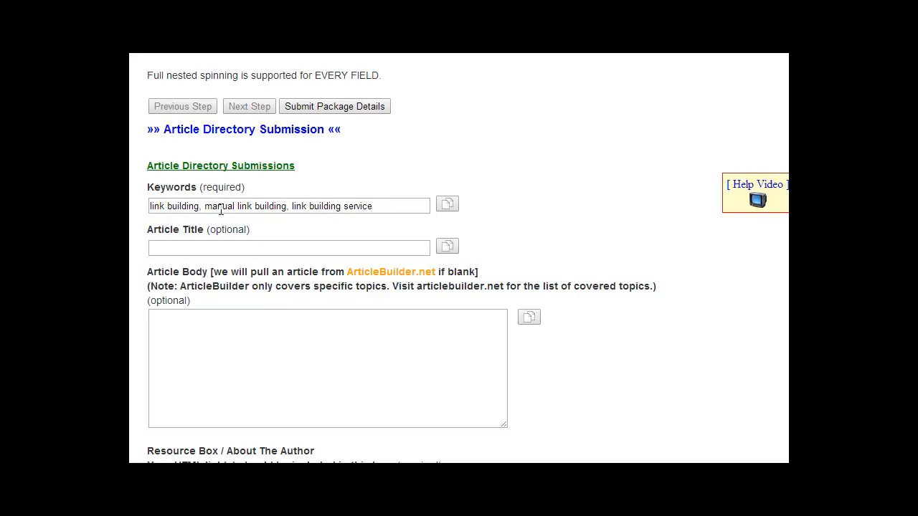
pyautogui.moveTo(390, 272)
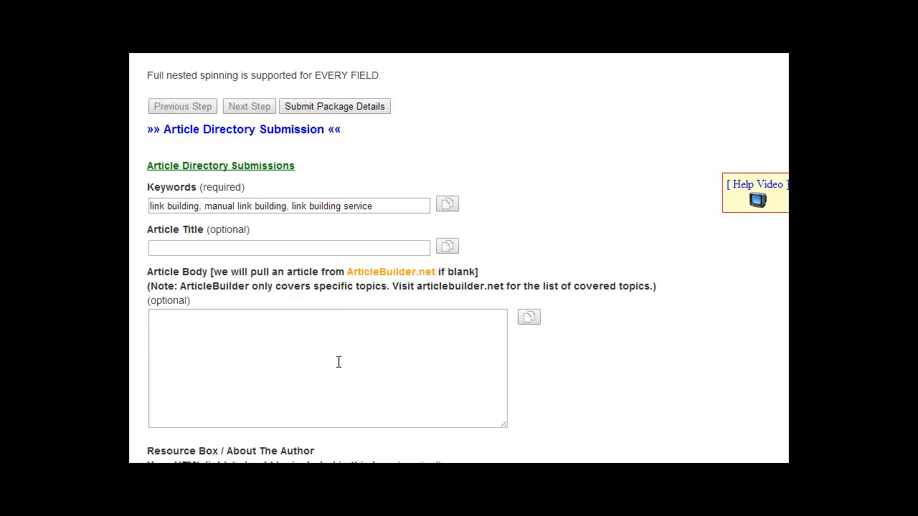
pyautogui.moveTo(274, 361)
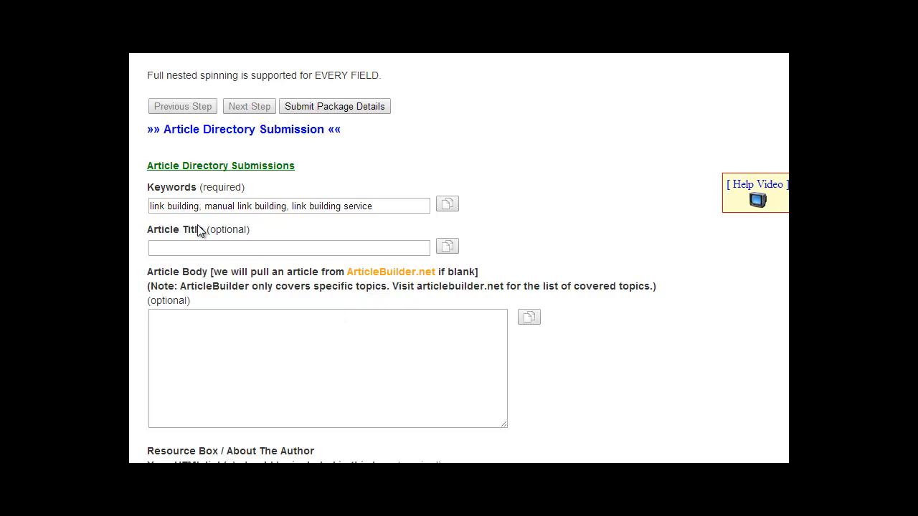
# Insert four spintax title variations into the Article Title via the spin text builder
pyautogui.click(289, 247)
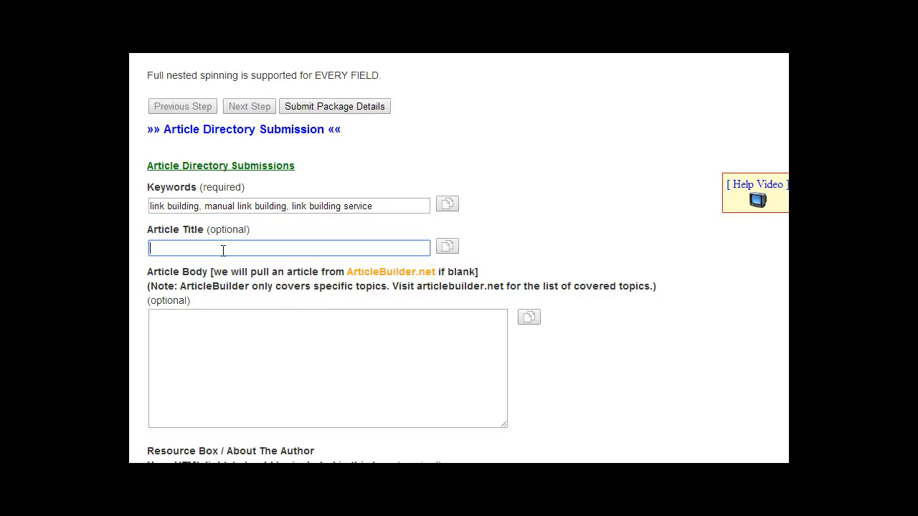
pyautogui.moveTo(440, 264)
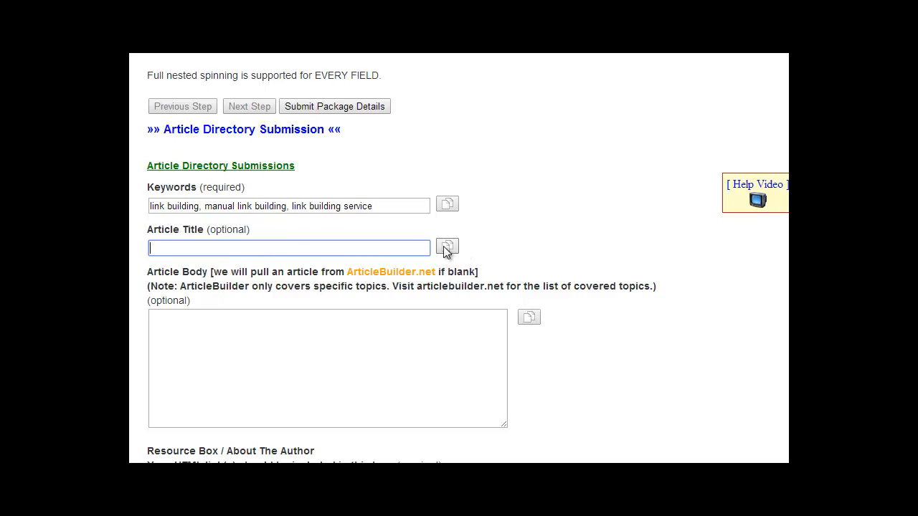
pyautogui.moveTo(222, 75)
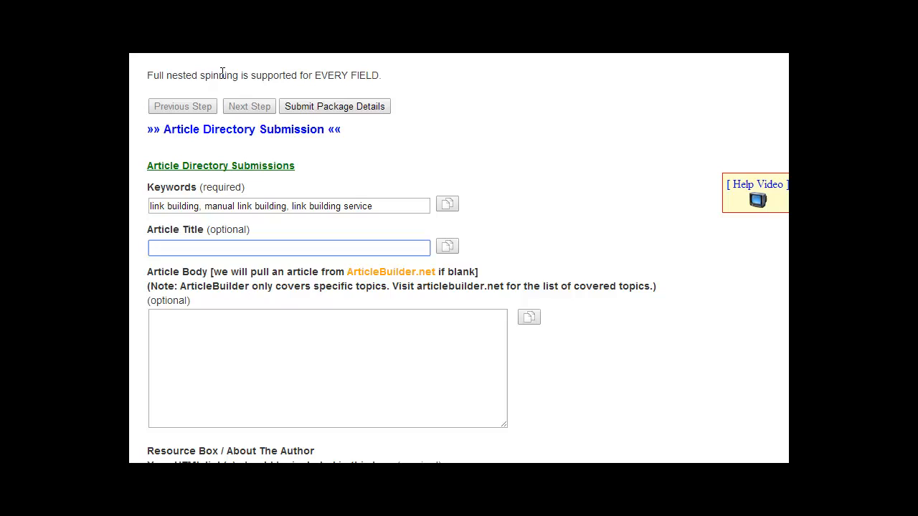
pyautogui.moveTo(284, 260)
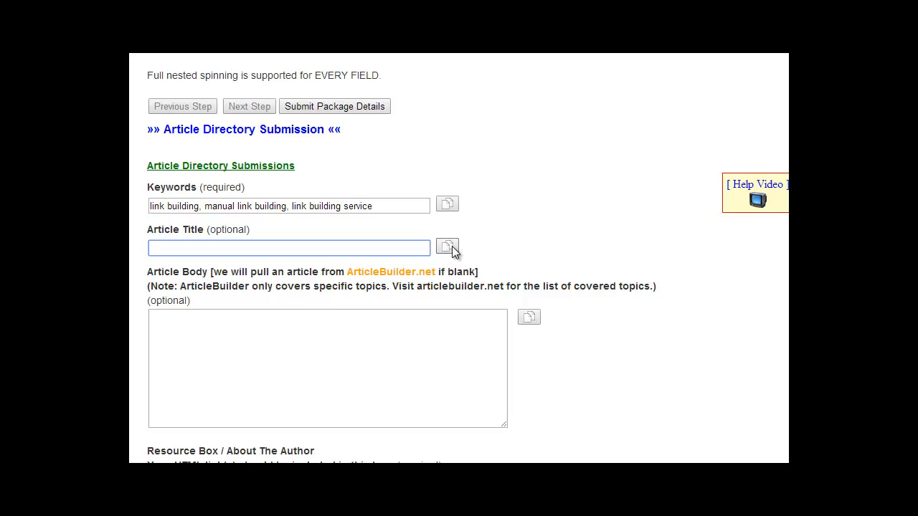
pyautogui.click(448, 247)
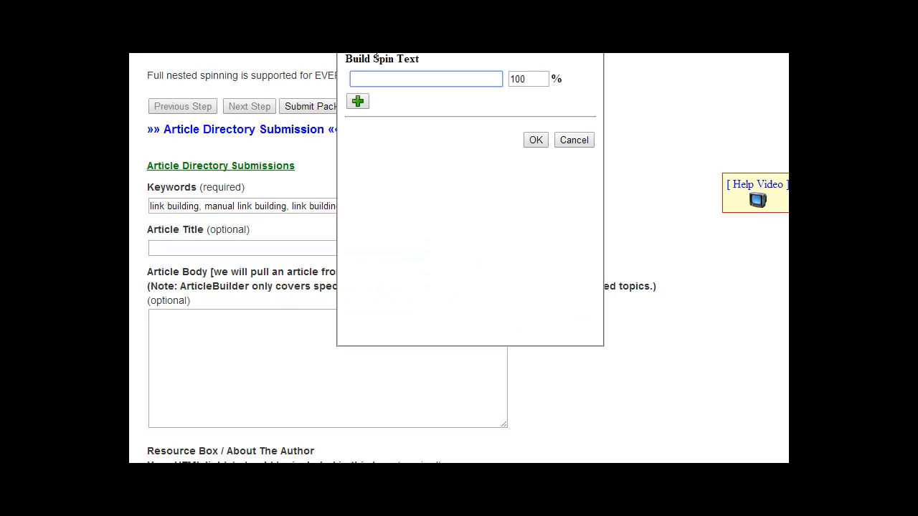
pyautogui.click(426, 79)
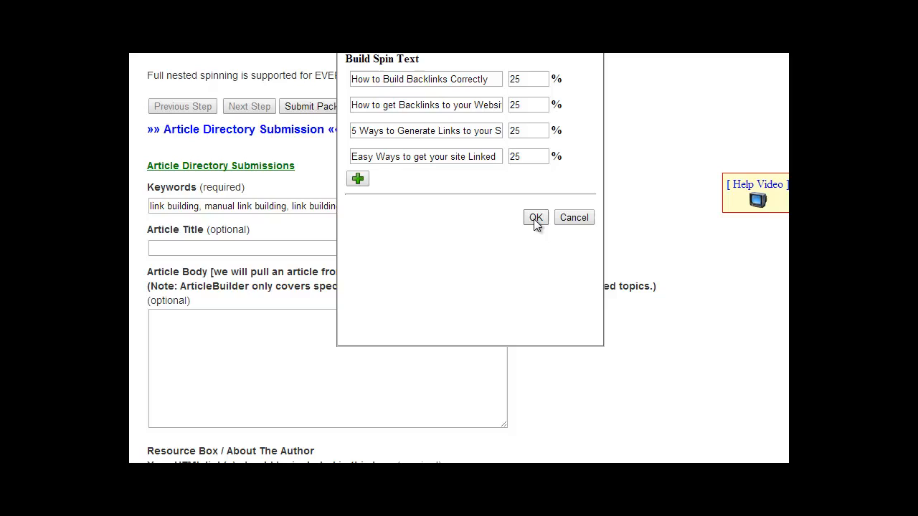
pyautogui.click(536, 217)
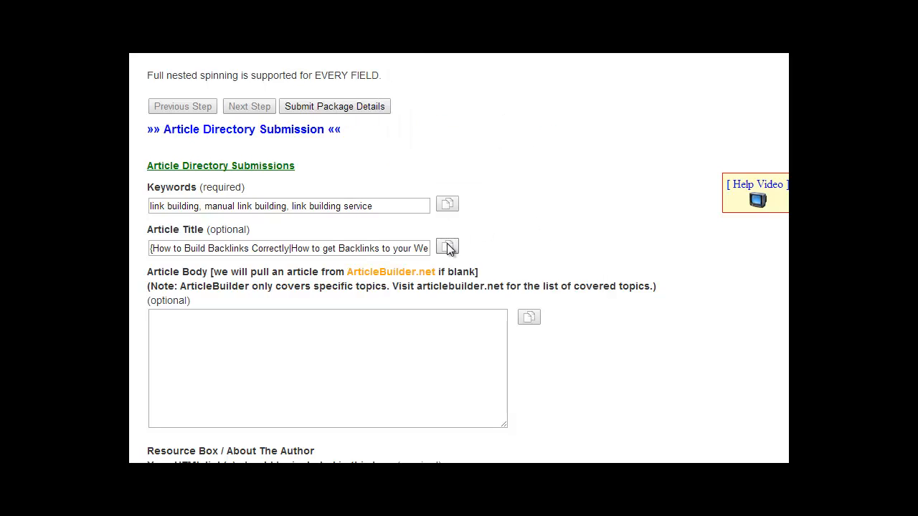
# Reopen the spin text builder for the title and cancel it without adding a variation
pyautogui.click(448, 248)
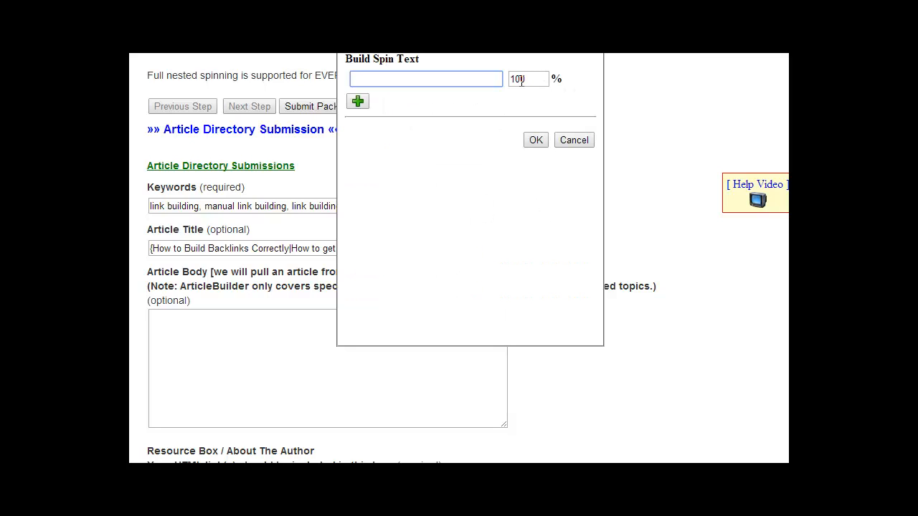
pyautogui.click(426, 79)
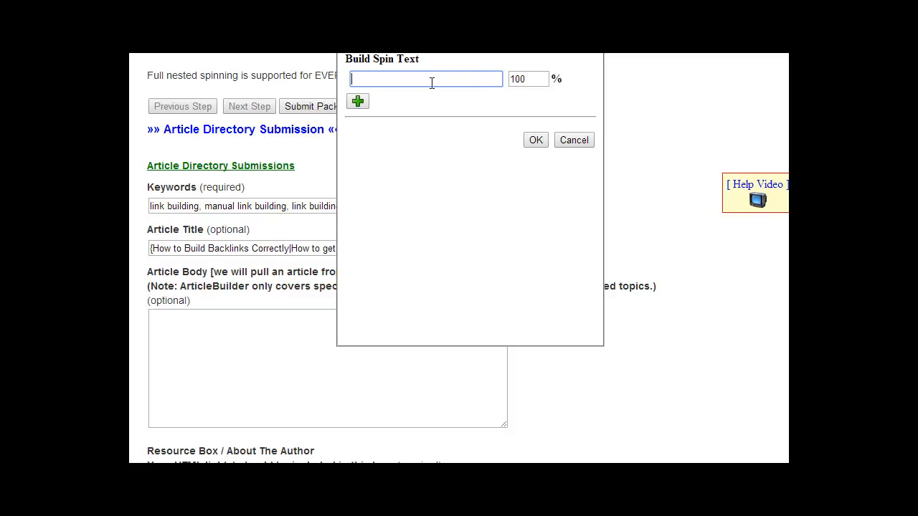
pyautogui.moveTo(447, 98)
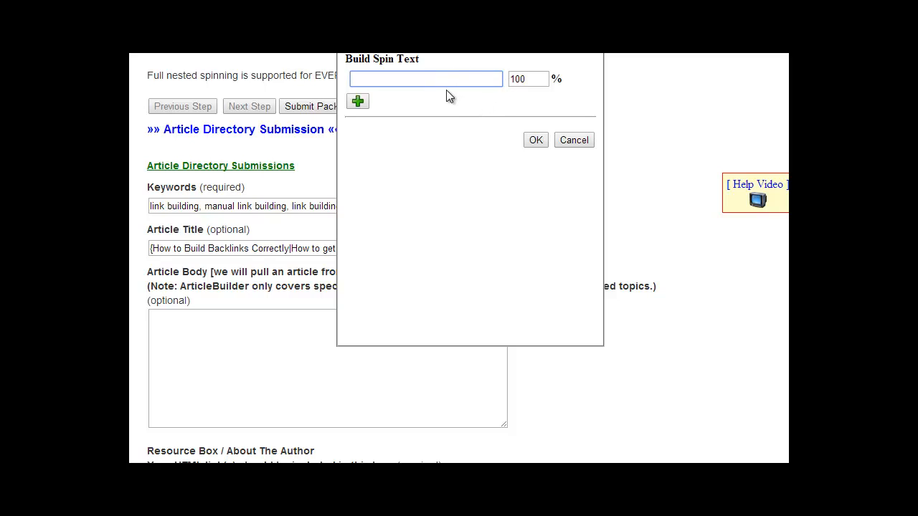
pyautogui.moveTo(600, 154)
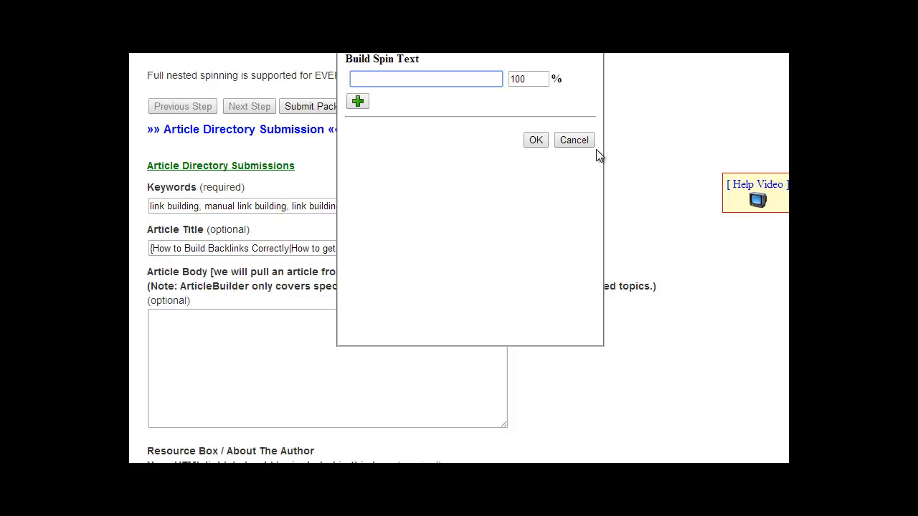
pyautogui.click(573, 141)
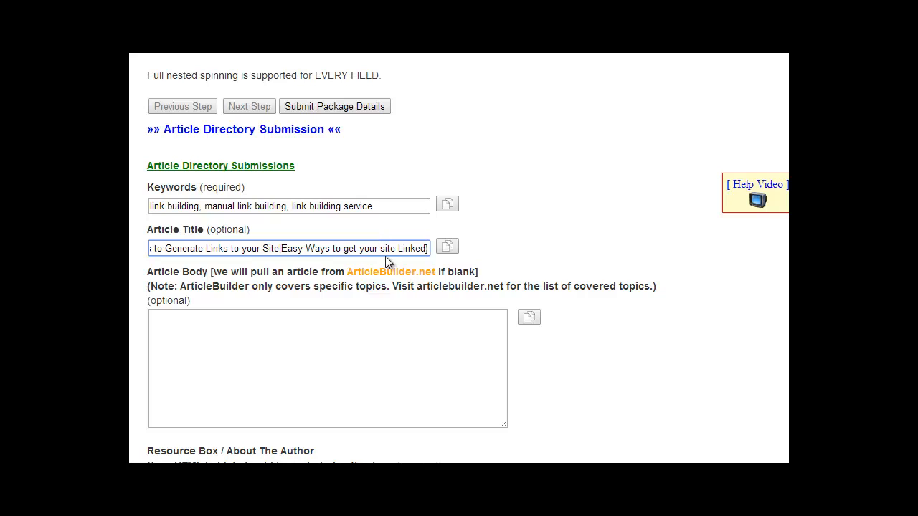
pyautogui.tripleClick(288, 248)
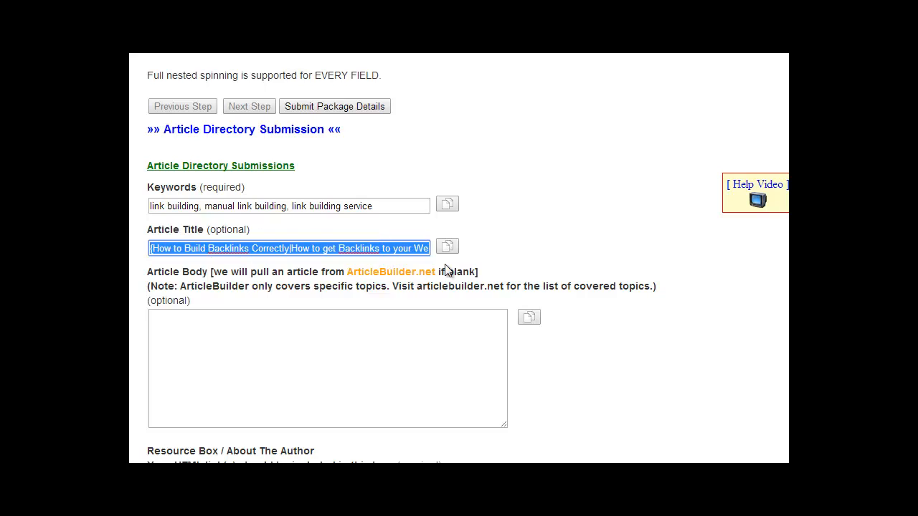
pyautogui.click(448, 246)
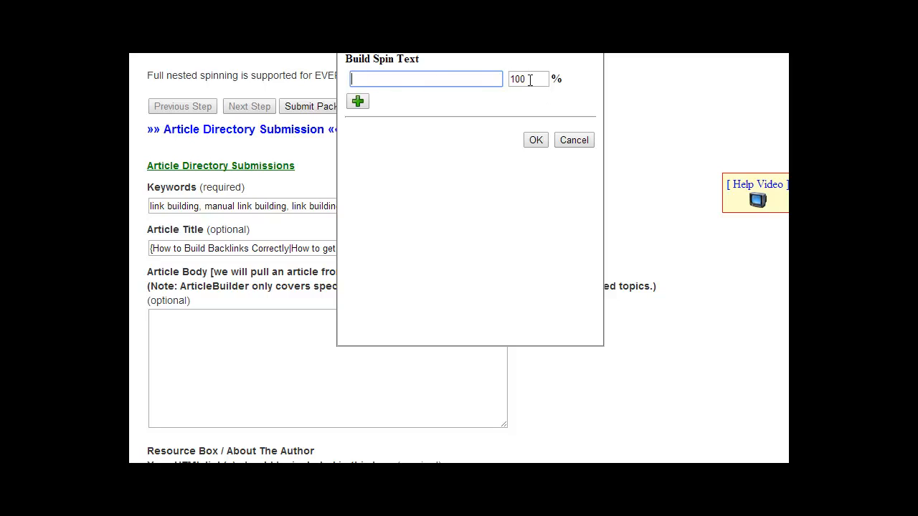
pyautogui.click(573, 140)
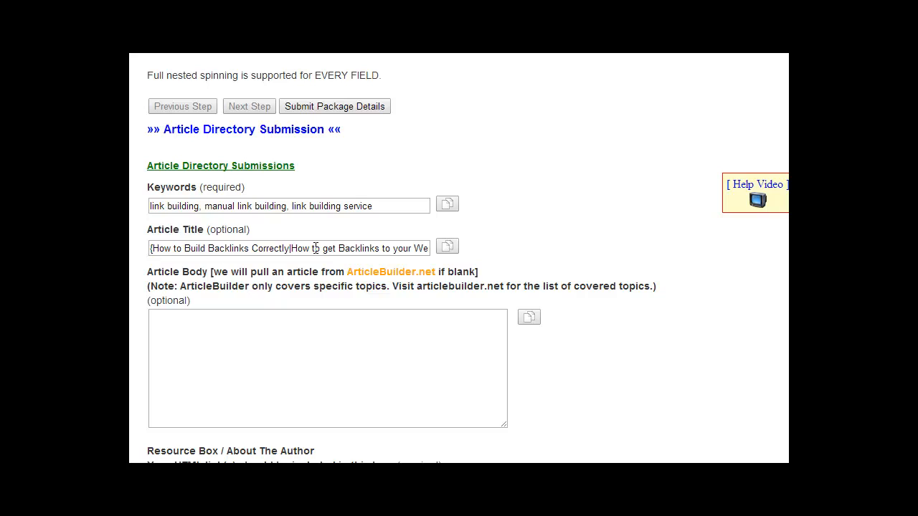
pyautogui.moveTo(380, 223)
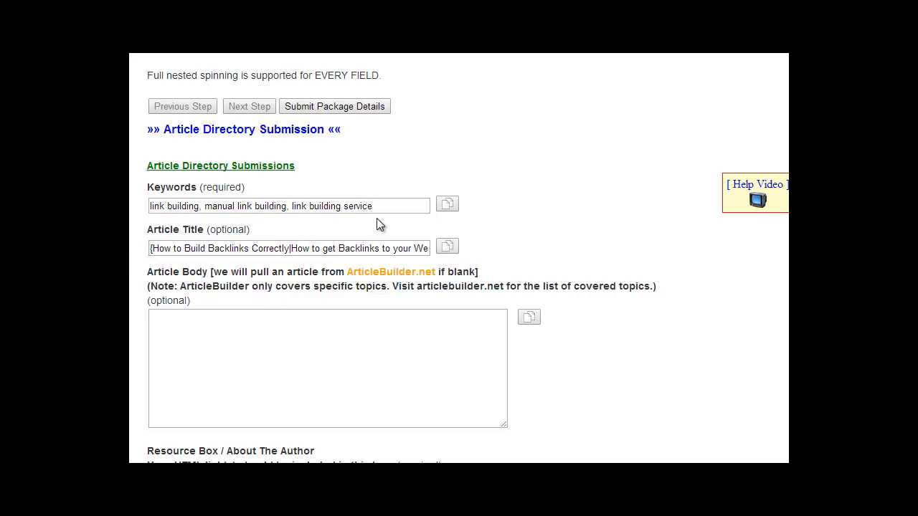
pyautogui.click(448, 204)
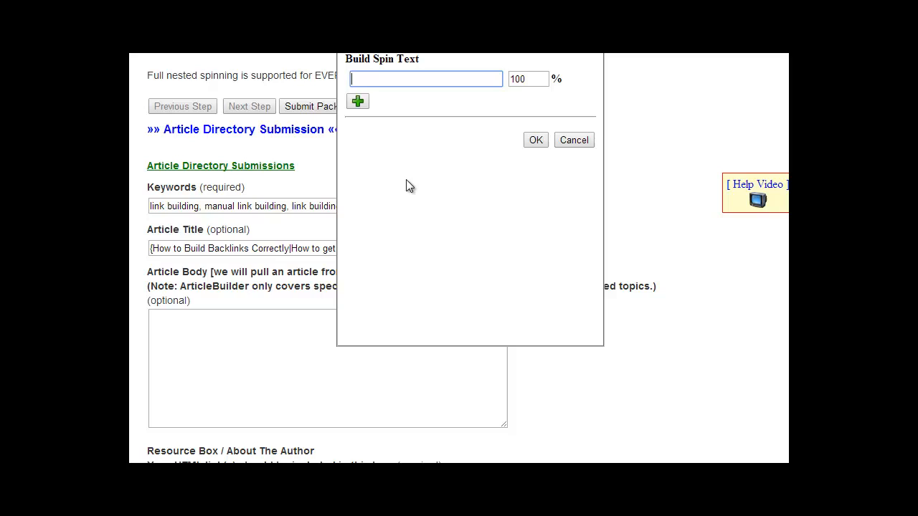
pyautogui.moveTo(344, 258)
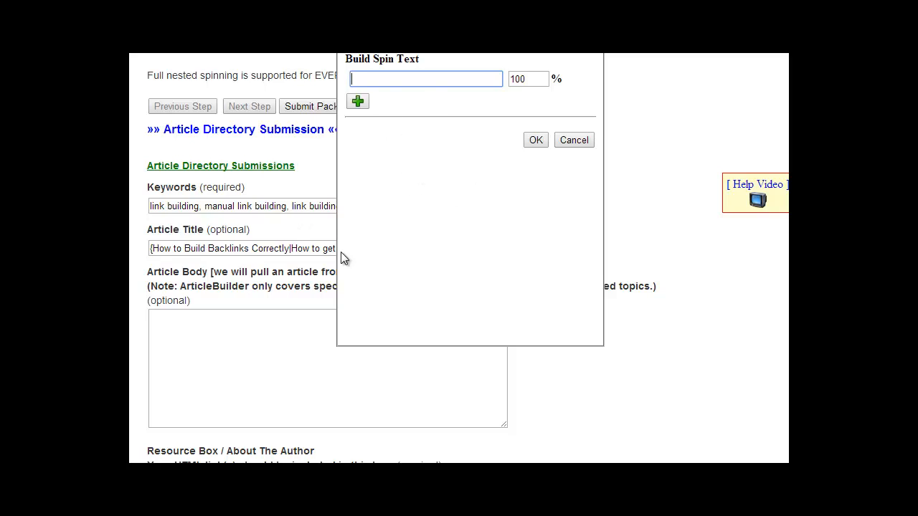
pyautogui.moveTo(246, 271)
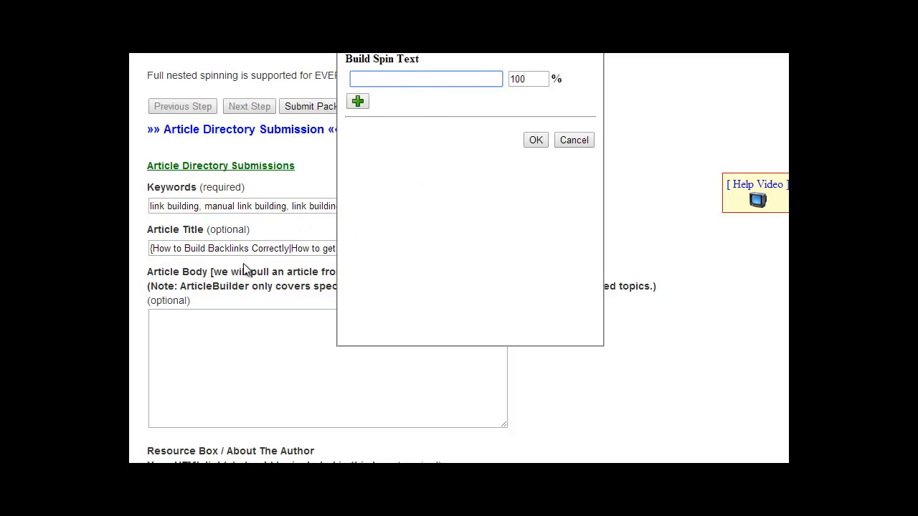
pyautogui.click(574, 140)
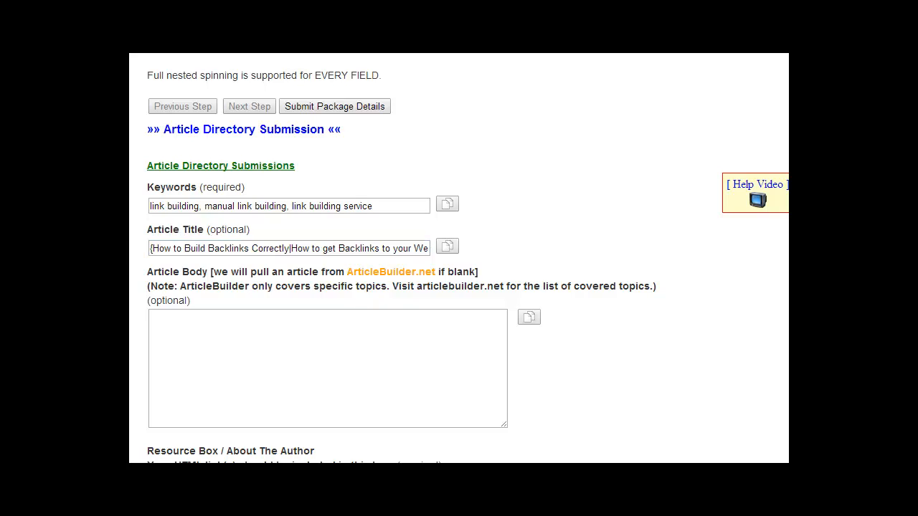
pyautogui.moveTo(140, 252)
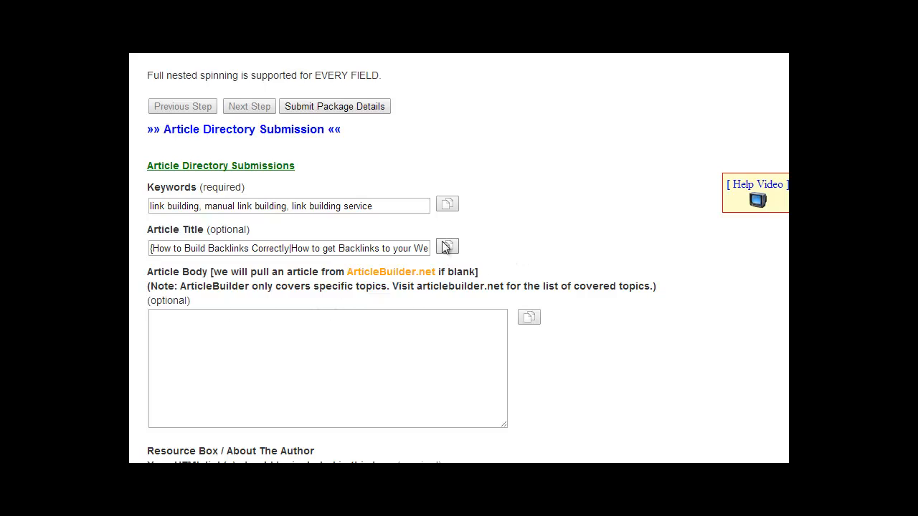
pyautogui.scroll(-3)
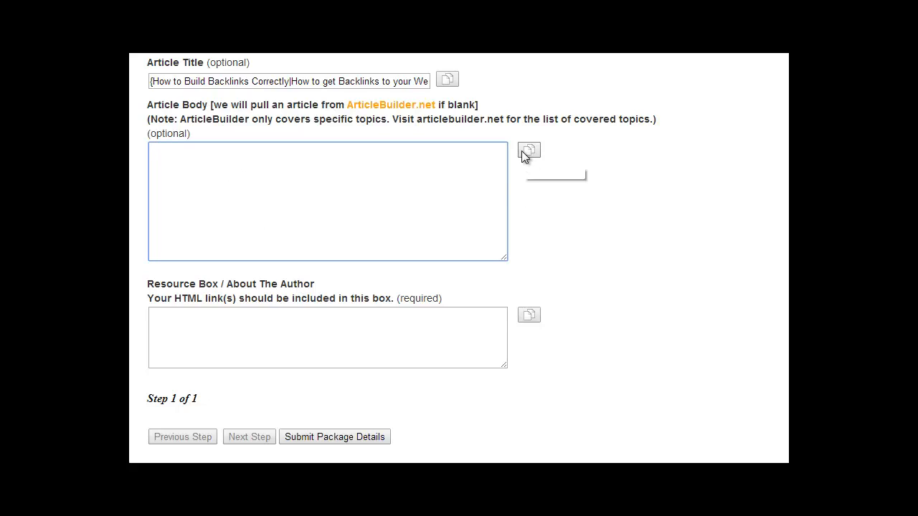
# Write the Article Body spintax sentence 'This is the {best|the most informative...} on the topic of {link building|backlinks}.'
pyautogui.click(327, 201)
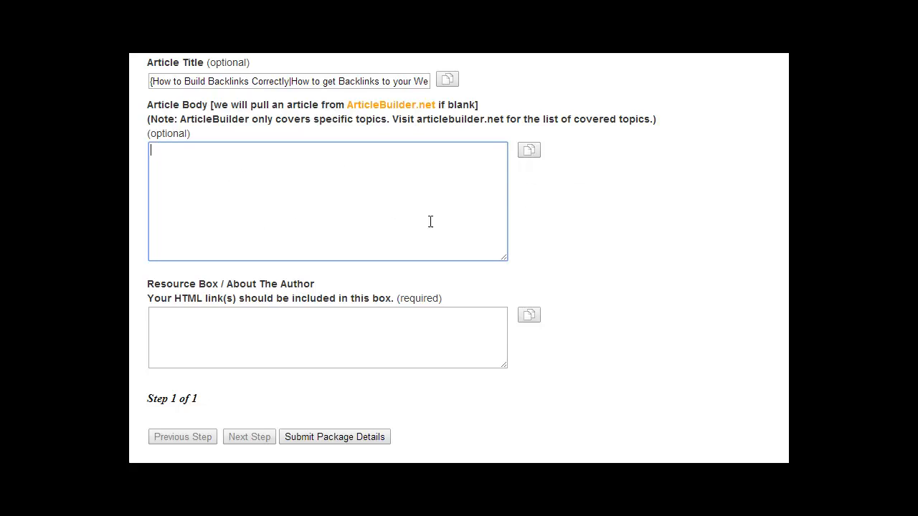
pyautogui.moveTo(202, 179)
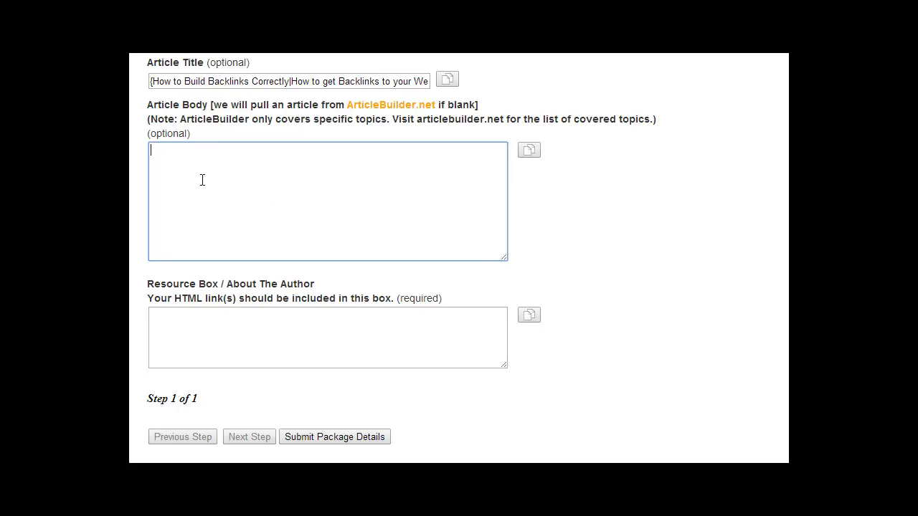
pyautogui.write('This article {')
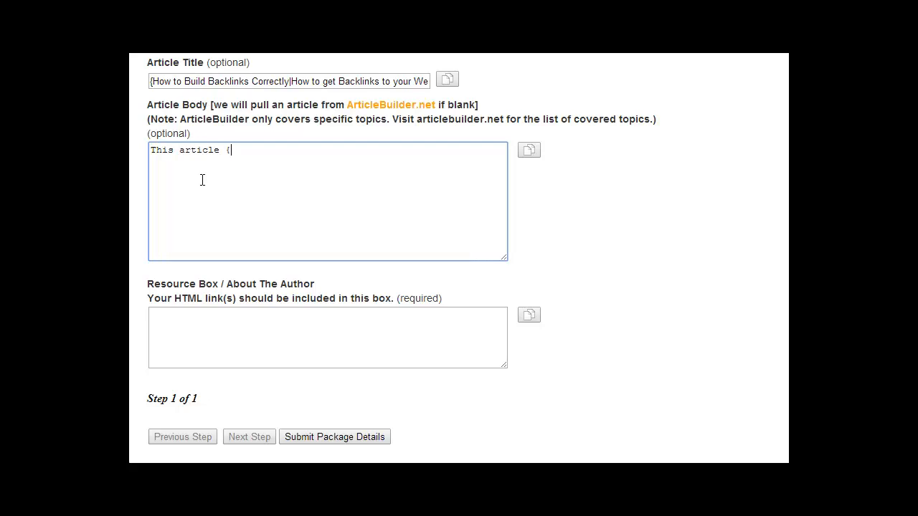
pyautogui.write('is the')
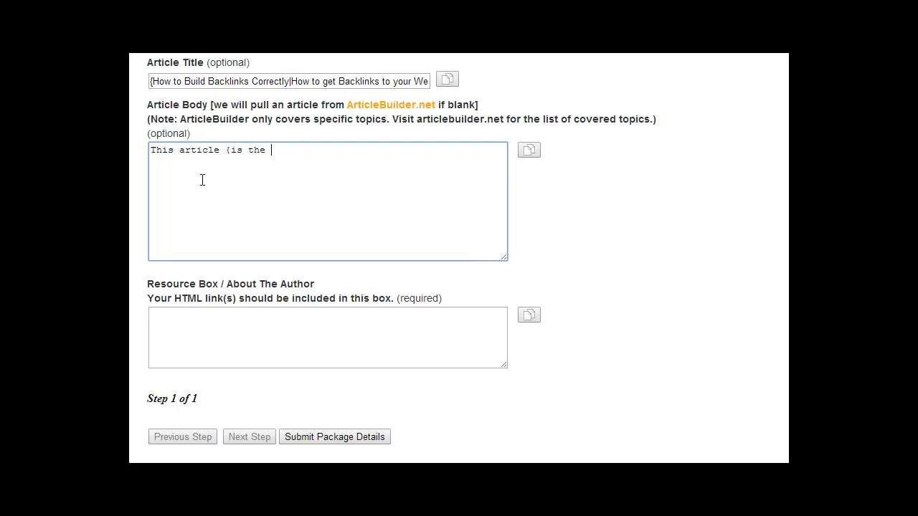
pyautogui.write('best|is ver')
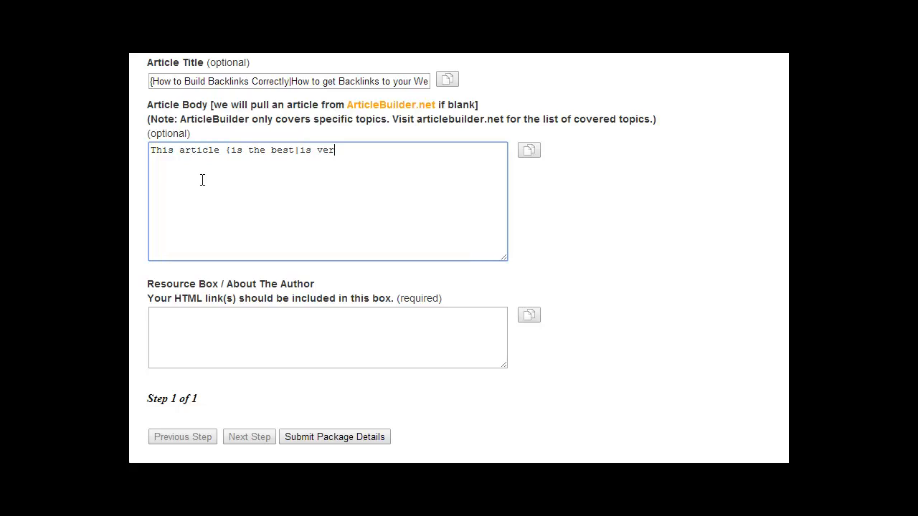
pyautogui.press('BackSpace')
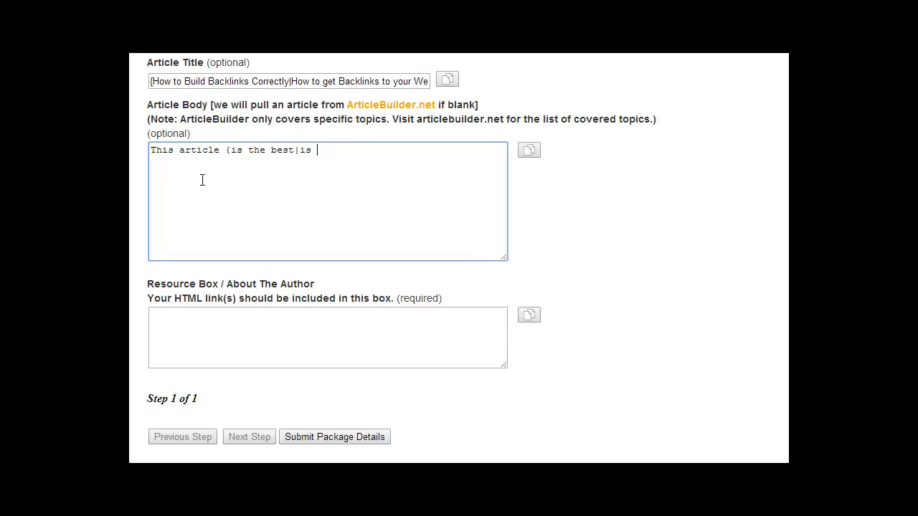
pyautogui.write('the most informative}')
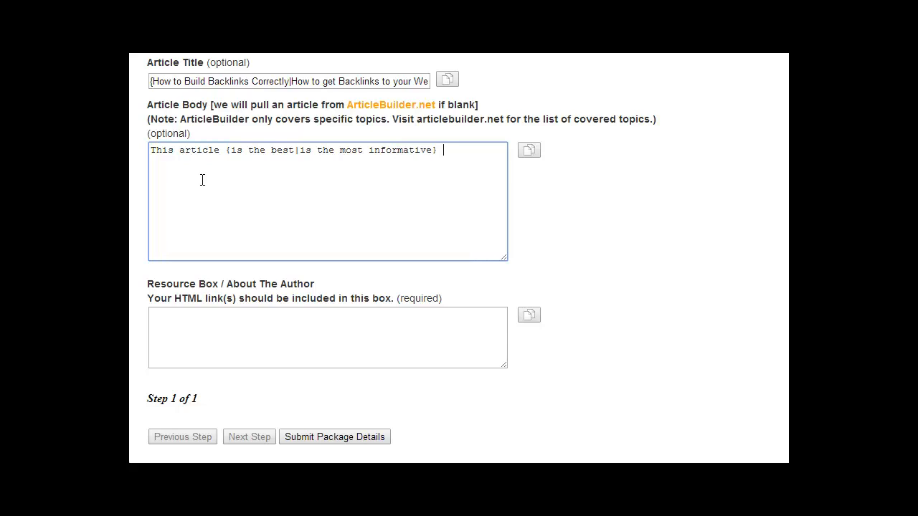
pyautogui.write('on the topic of')
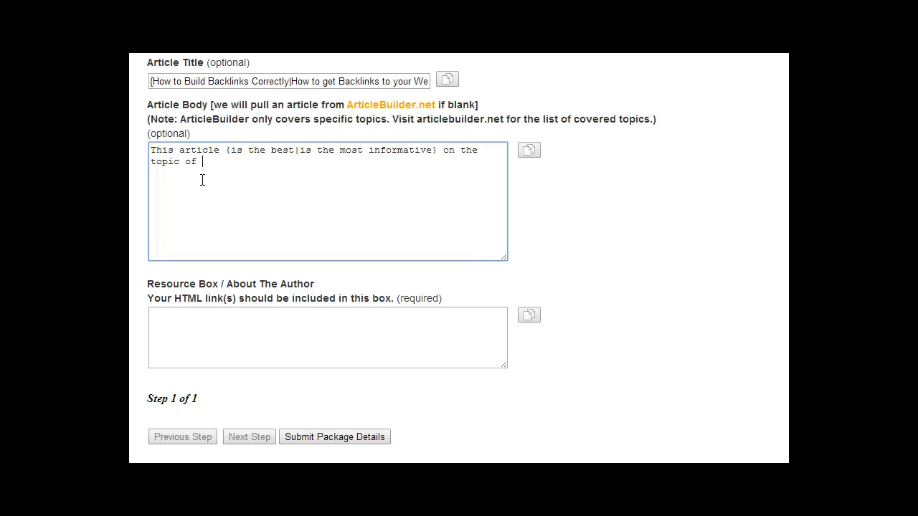
pyautogui.write('{link buil')
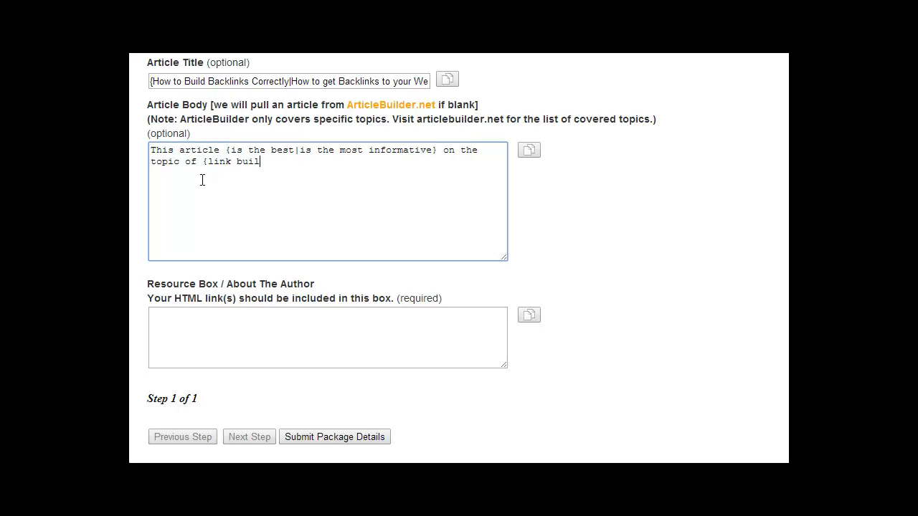
pyautogui.write('ding|backlinks')
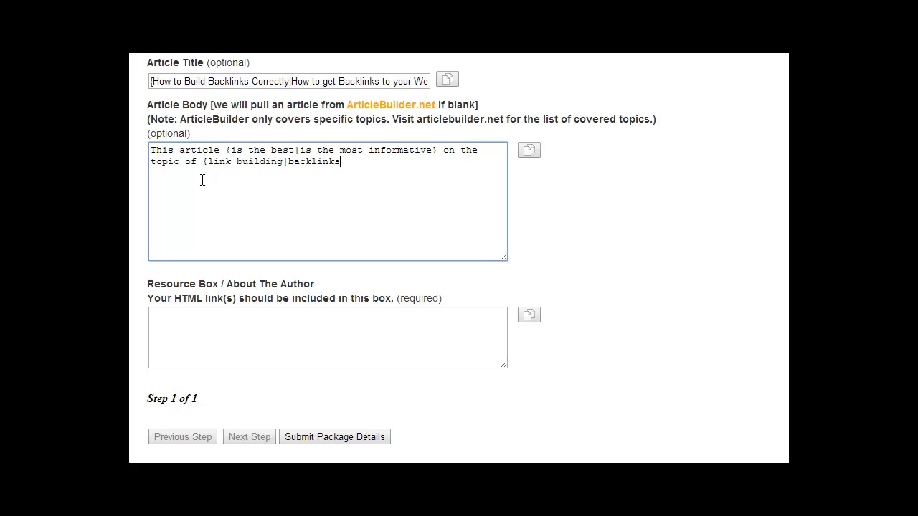
pyautogui.write('}.')
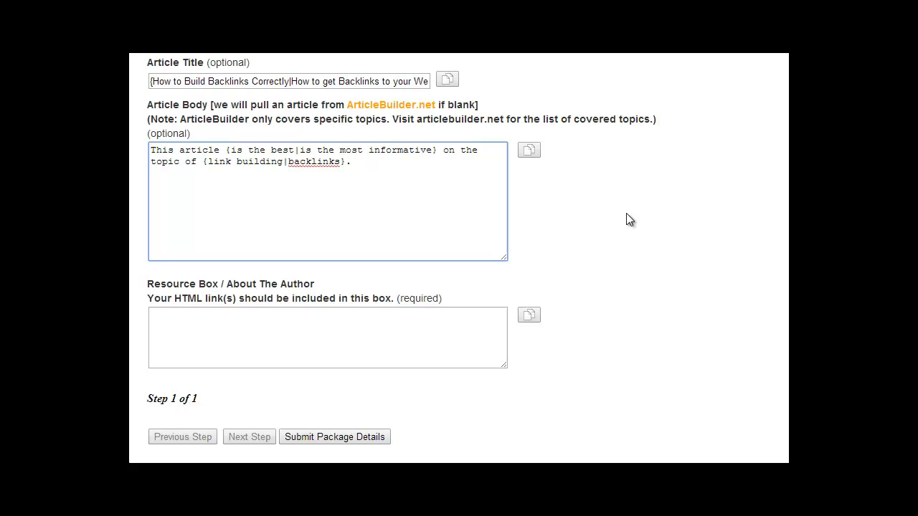
pyautogui.moveTo(608, 235)
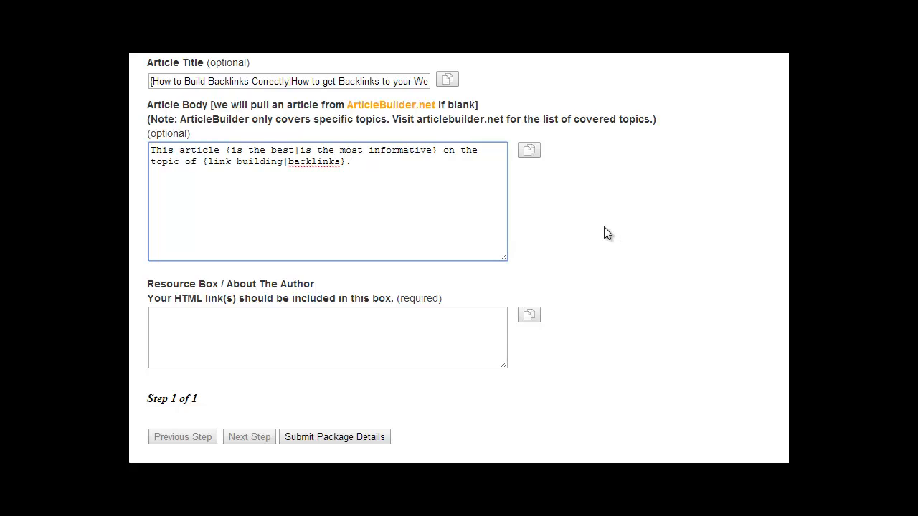
pyautogui.moveTo(585, 218)
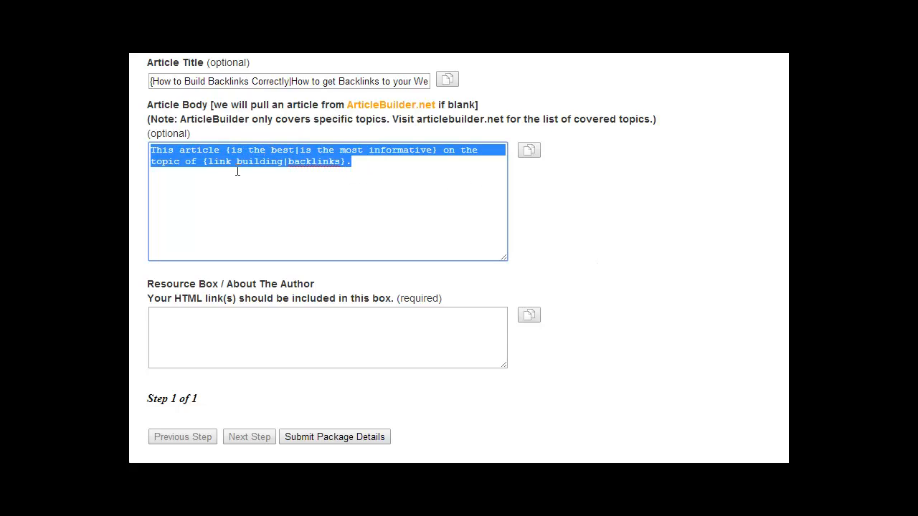
pyautogui.moveTo(245, 180)
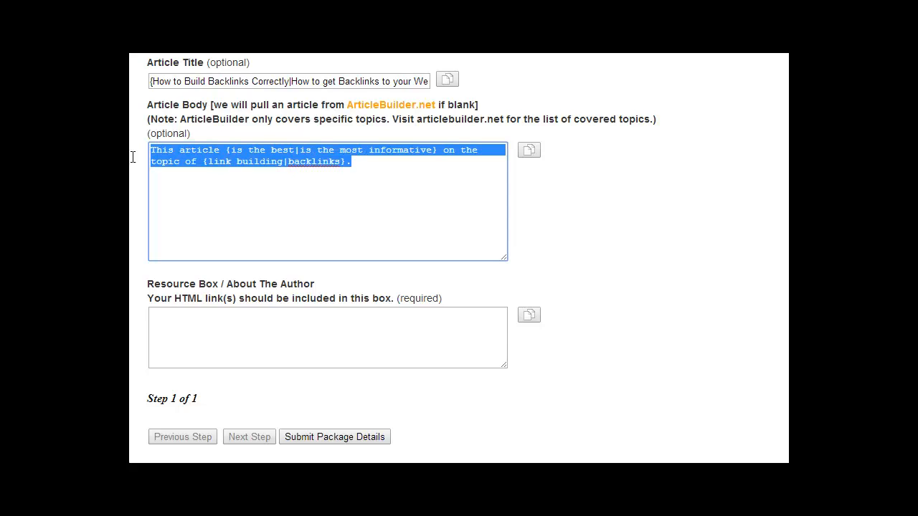
# Clear the example sentence so the Article Body is left empty for ArticleBuilder
pyautogui.press('Delete')
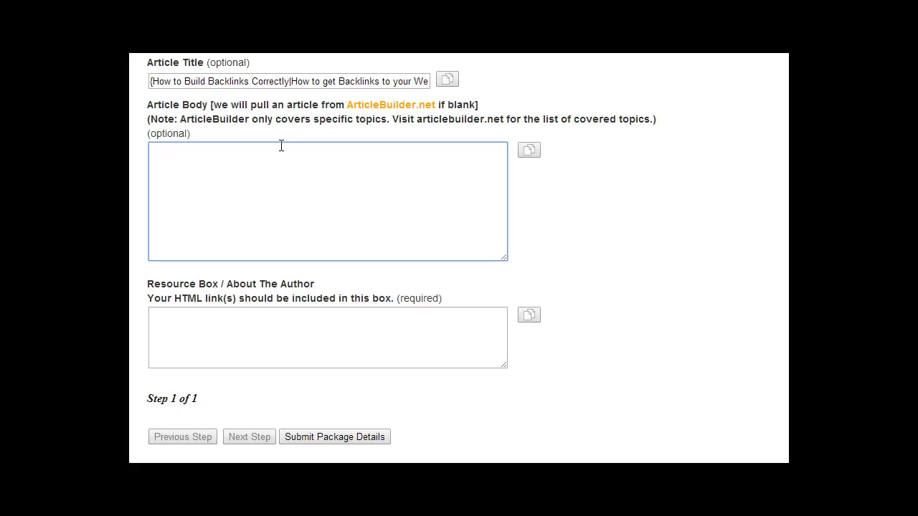
pyautogui.click(249, 164)
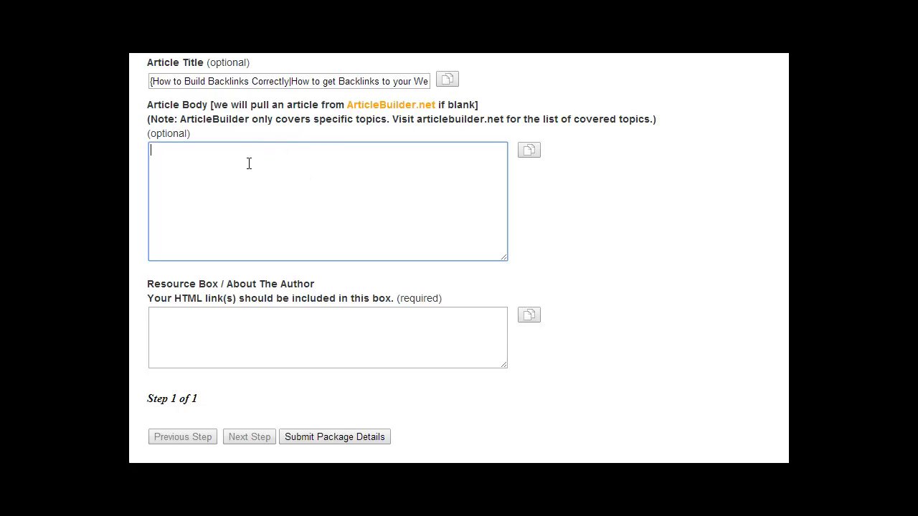
pyautogui.moveTo(370, 115)
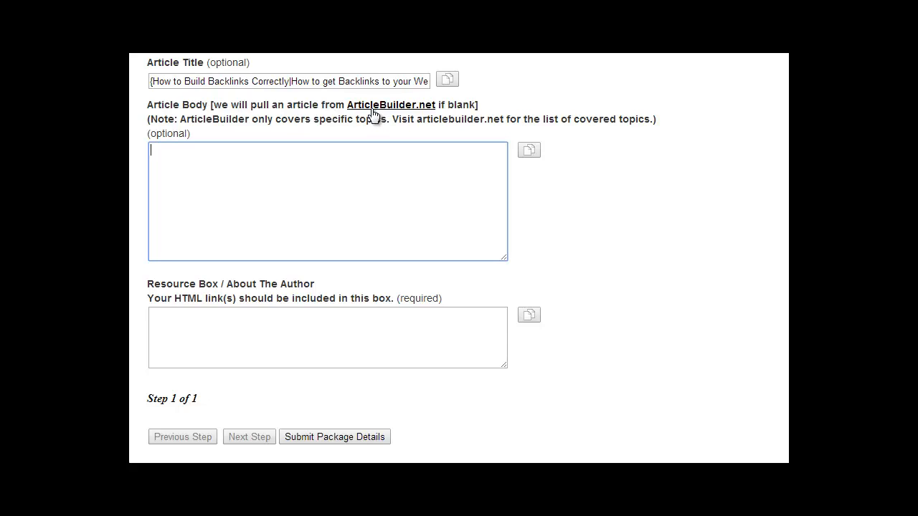
pyautogui.moveTo(390, 115)
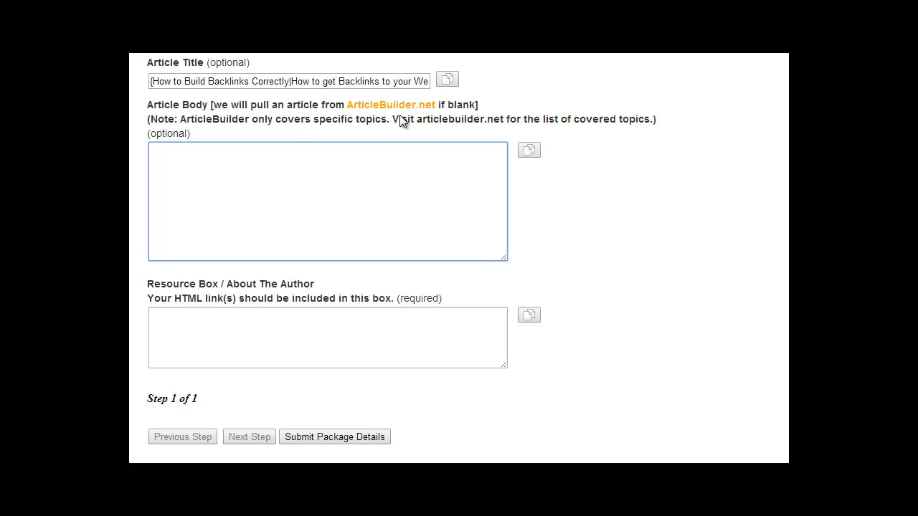
pyautogui.moveTo(350, 115)
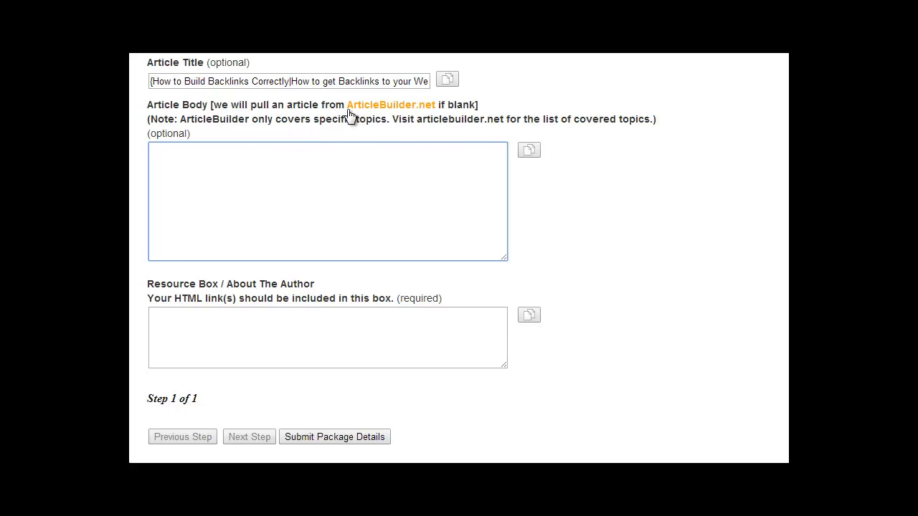
pyautogui.moveTo(146, 142)
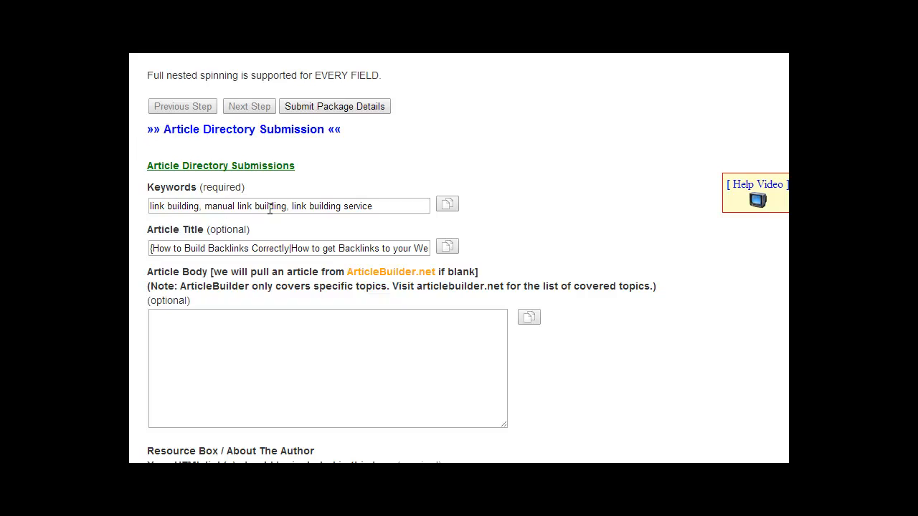
# Scroll down to the Resource Box field below the empty Article Body
pyautogui.scroll(-3)
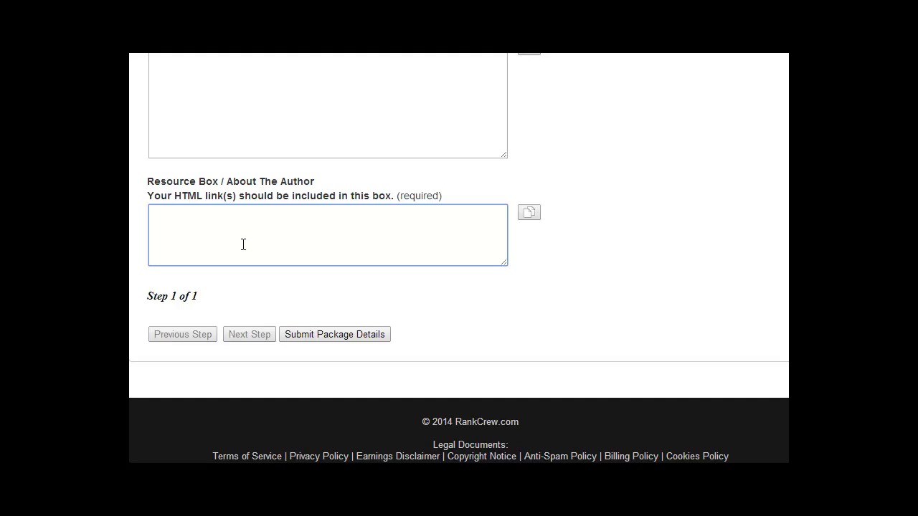
pyautogui.moveTo(353, 242)
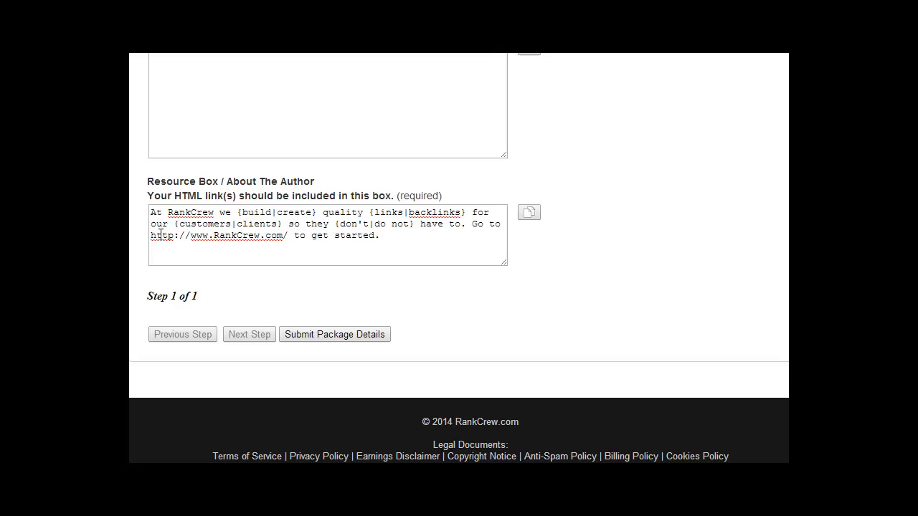
# Select the RankCrew web address in the Resource Box paragraph to replace {links|backlinks} with HTML links
pyautogui.doubleClick(215, 235)
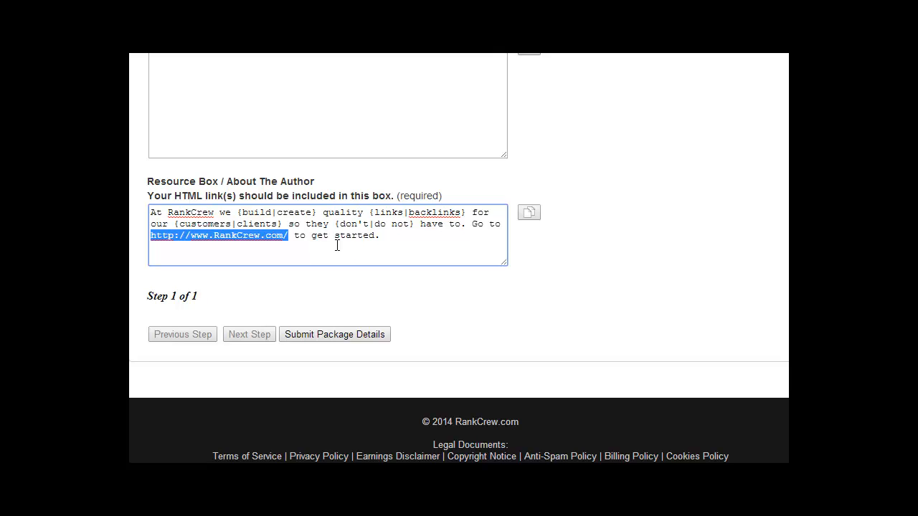
pyautogui.moveTo(334, 247)
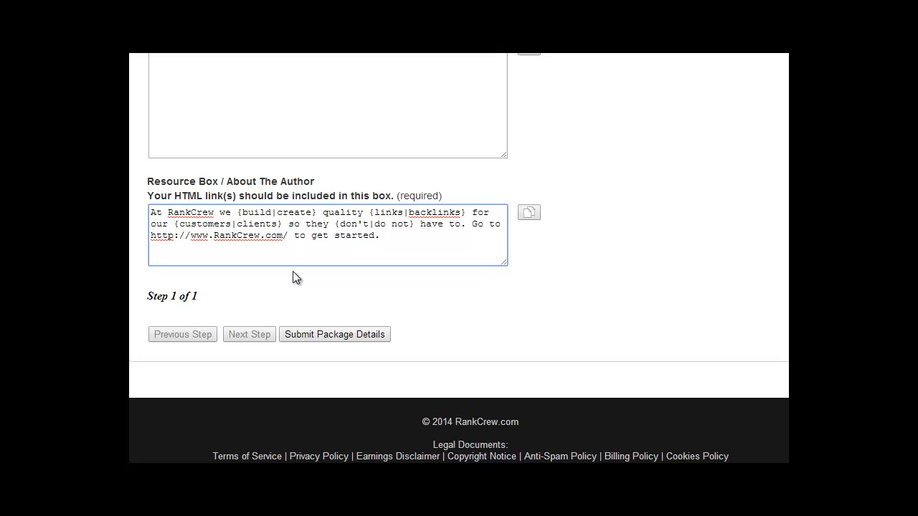
pyautogui.click(293, 235)
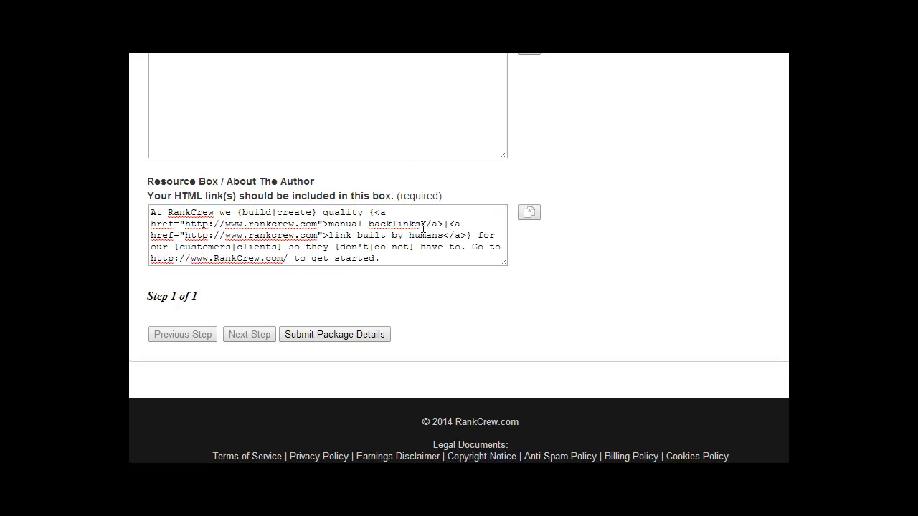
pyautogui.moveTo(427, 224); pyautogui.dragTo(410, 235)
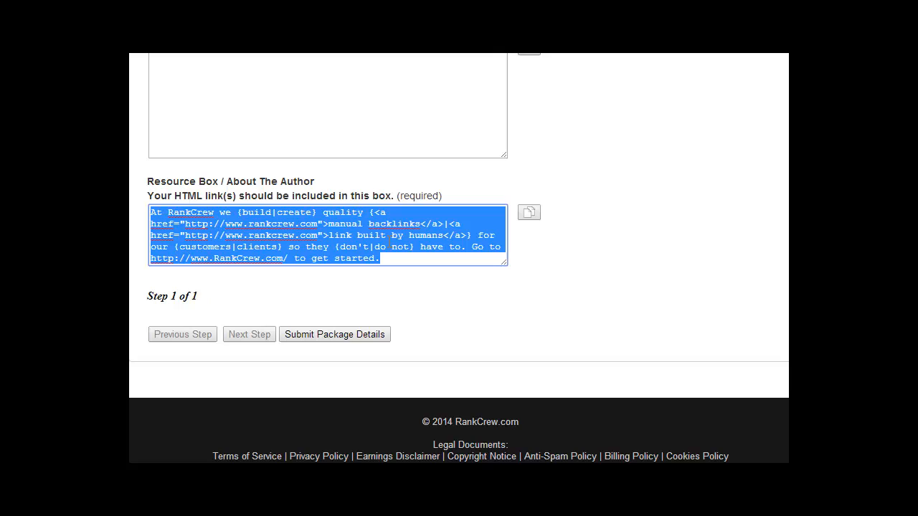
pyautogui.moveTo(579, 258)
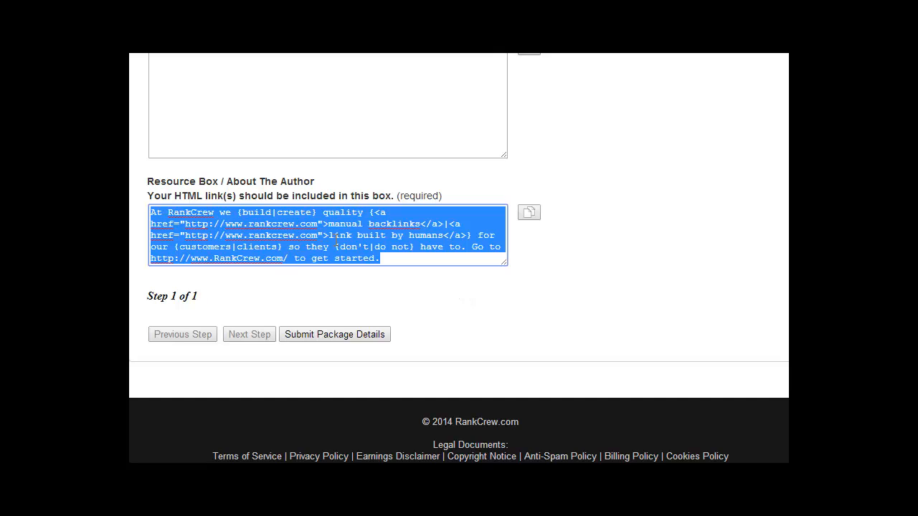
pyautogui.moveTo(138, 95)
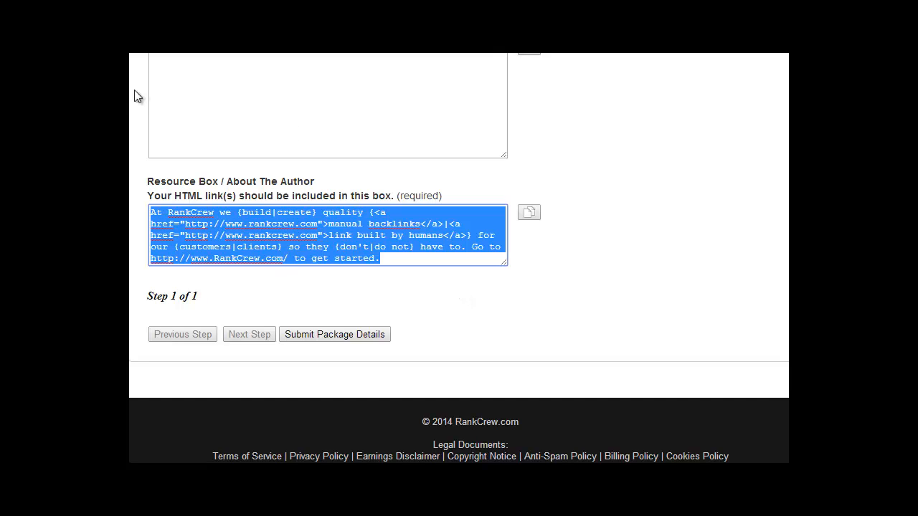
pyautogui.click(442, 235)
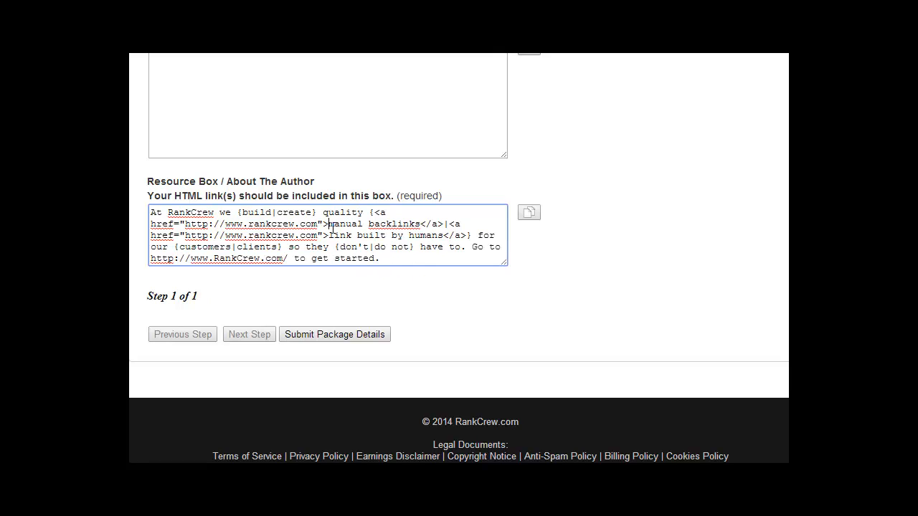
pyautogui.doubleClick(275, 258)
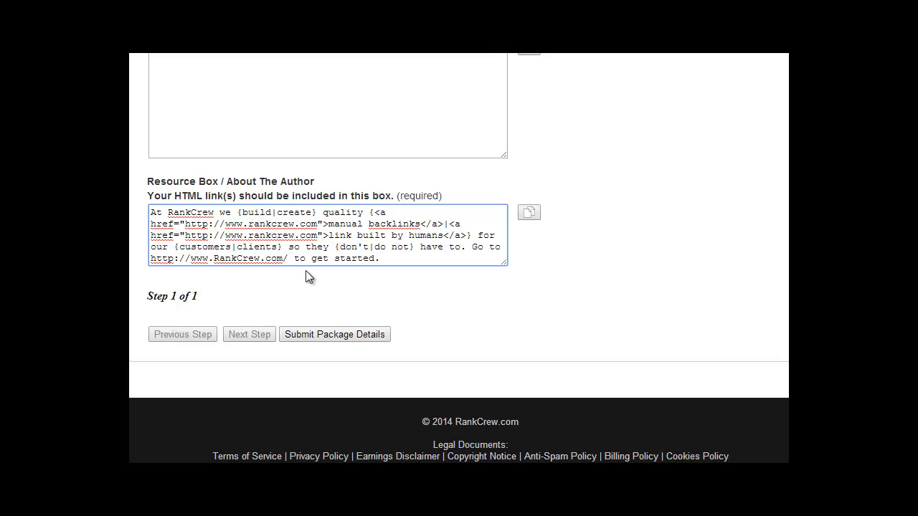
pyautogui.moveTo(378, 310)
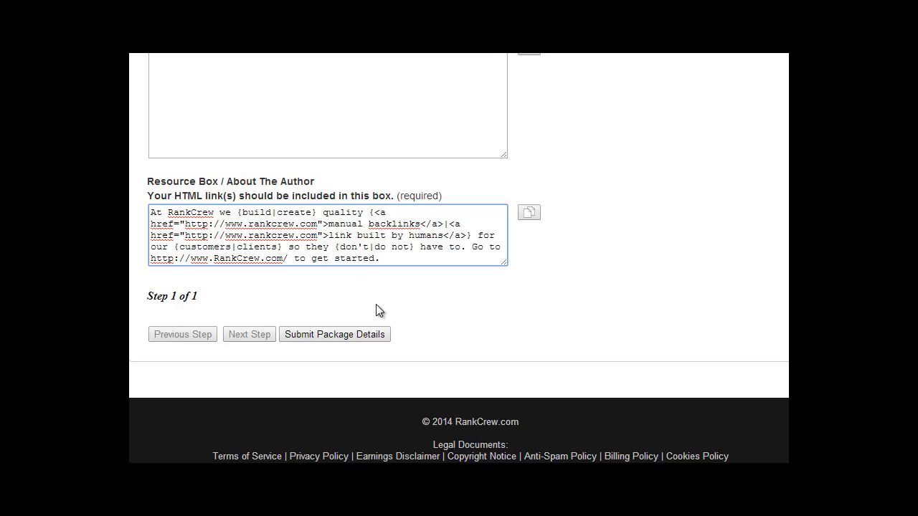